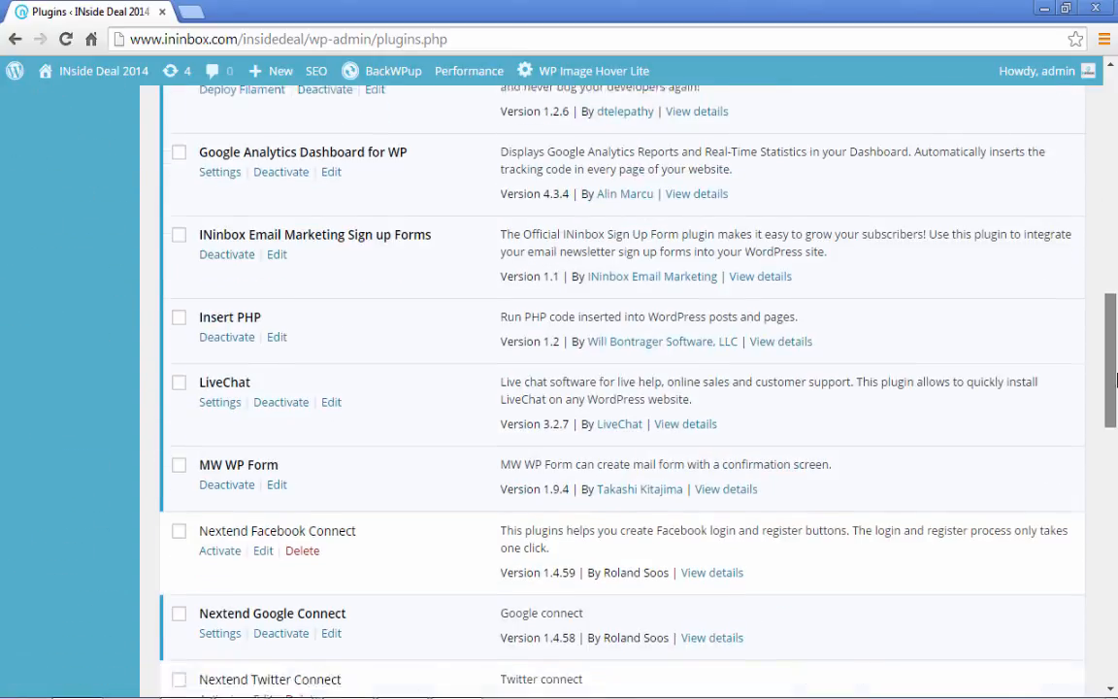
Step: Go to the site's pages list and choose a page to edit
{"action": "scroll", "scroll_direction": "down", "scroll_amount": 3}
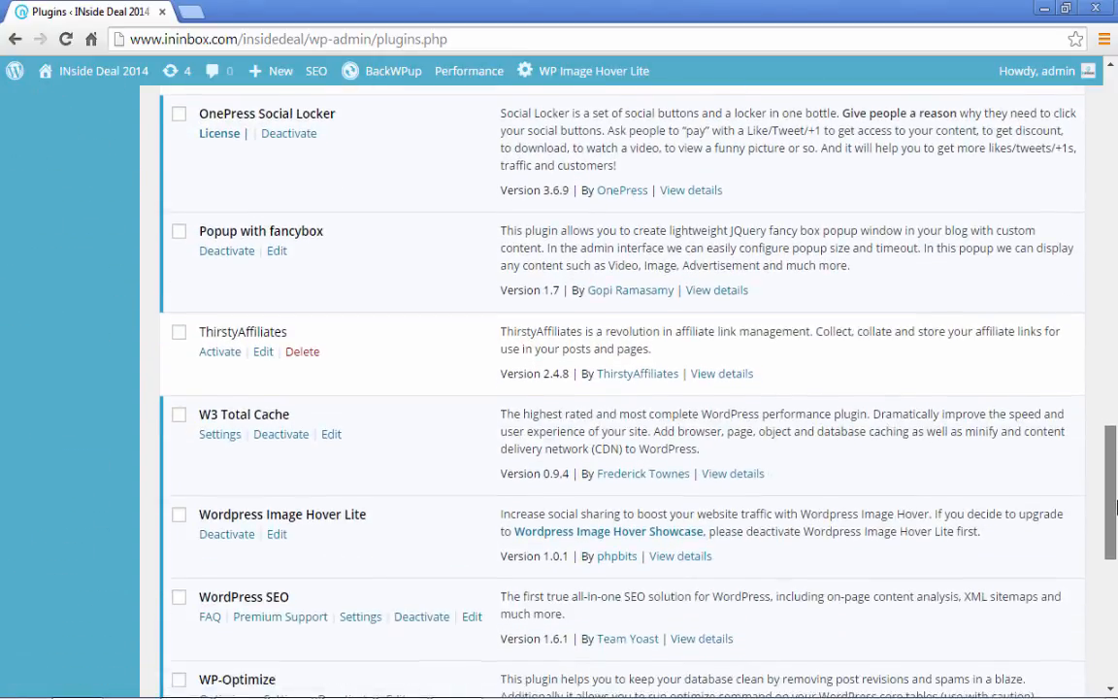
{"action": "scroll", "scroll_direction": "down", "scroll_amount": 3}
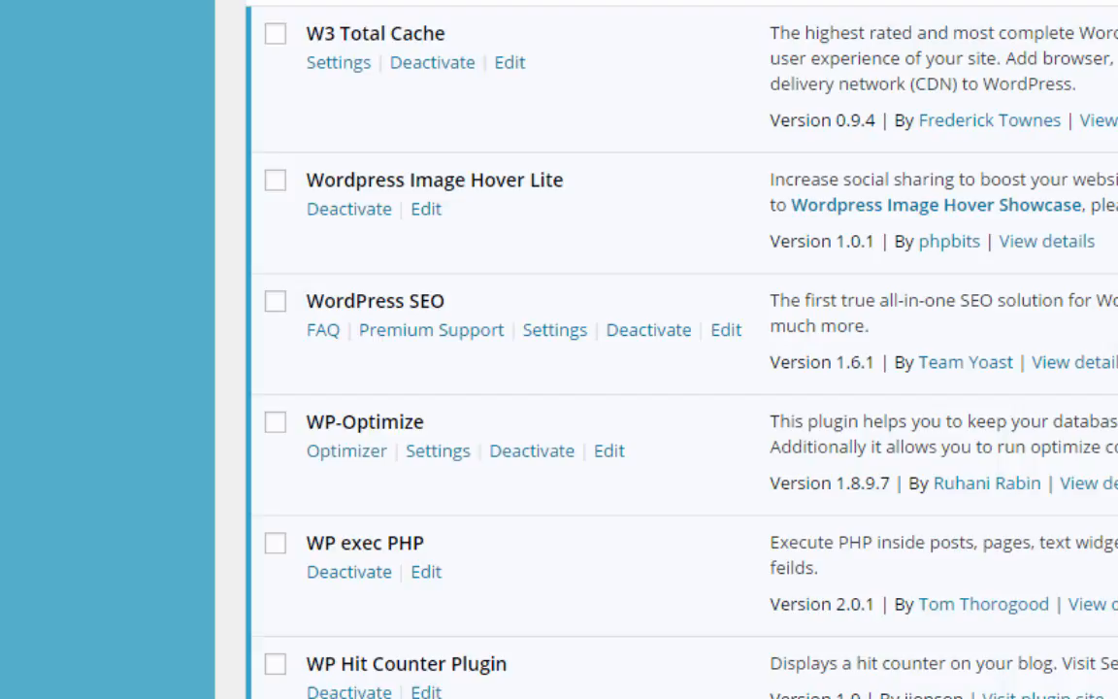
{"action": "scroll", "scroll_direction": "down", "scroll_amount": 3}
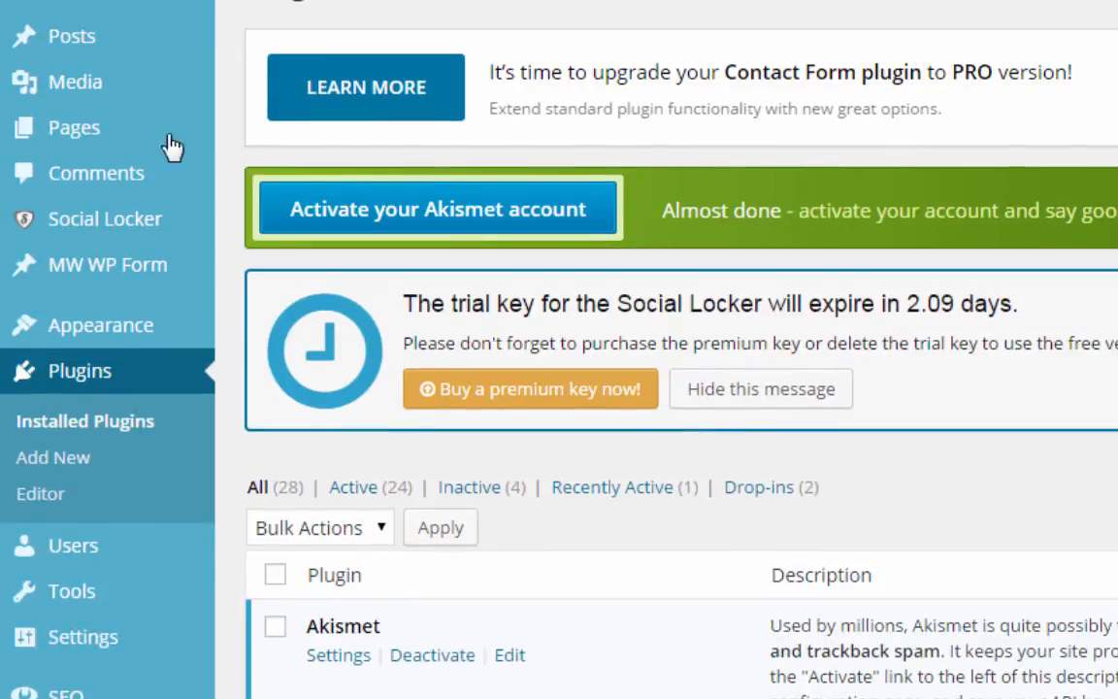
{"action": "mouse_move", "coordinate": [73, 128]}
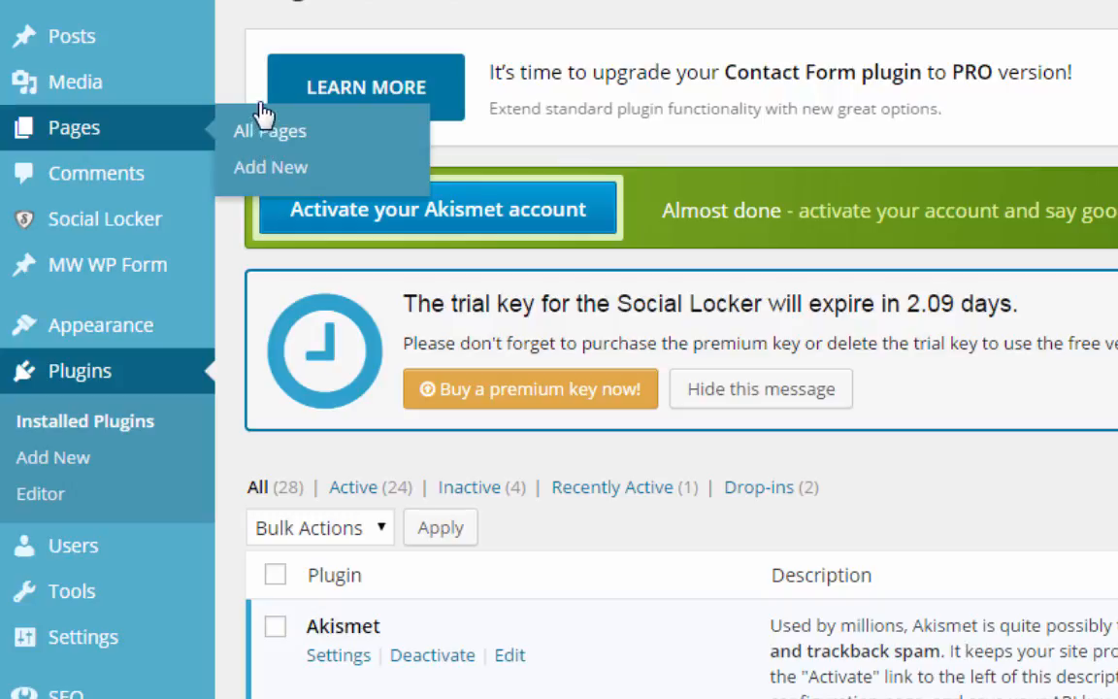
{"action": "left_click", "coordinate": [268, 130]}
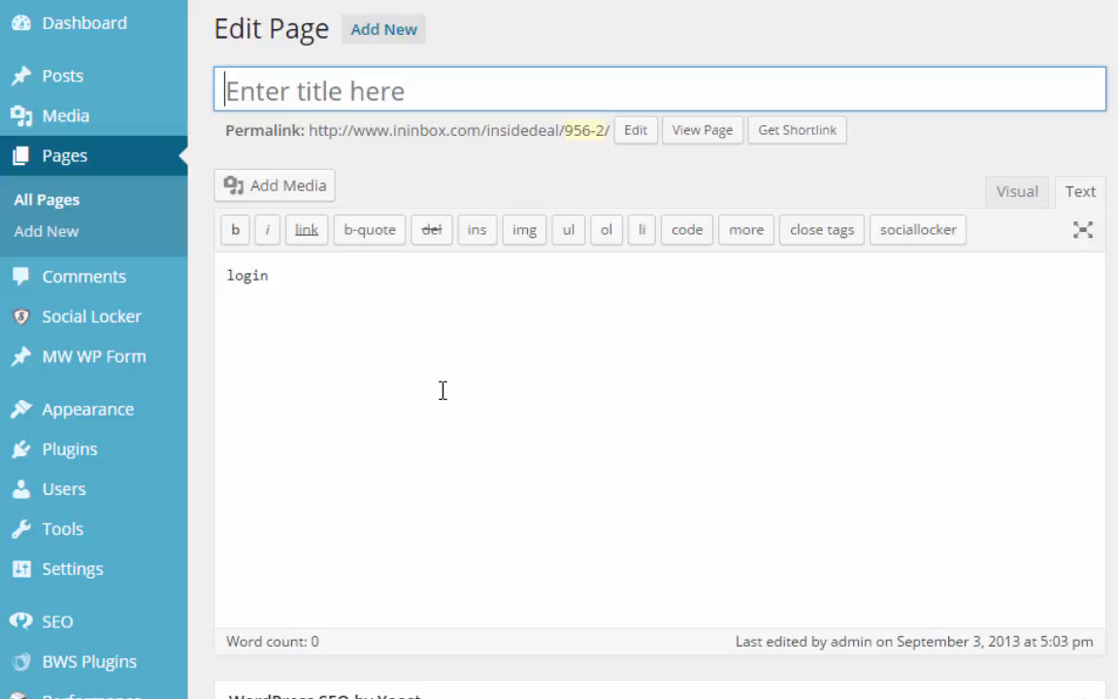
{"action": "mouse_move", "coordinate": [522, 280]}
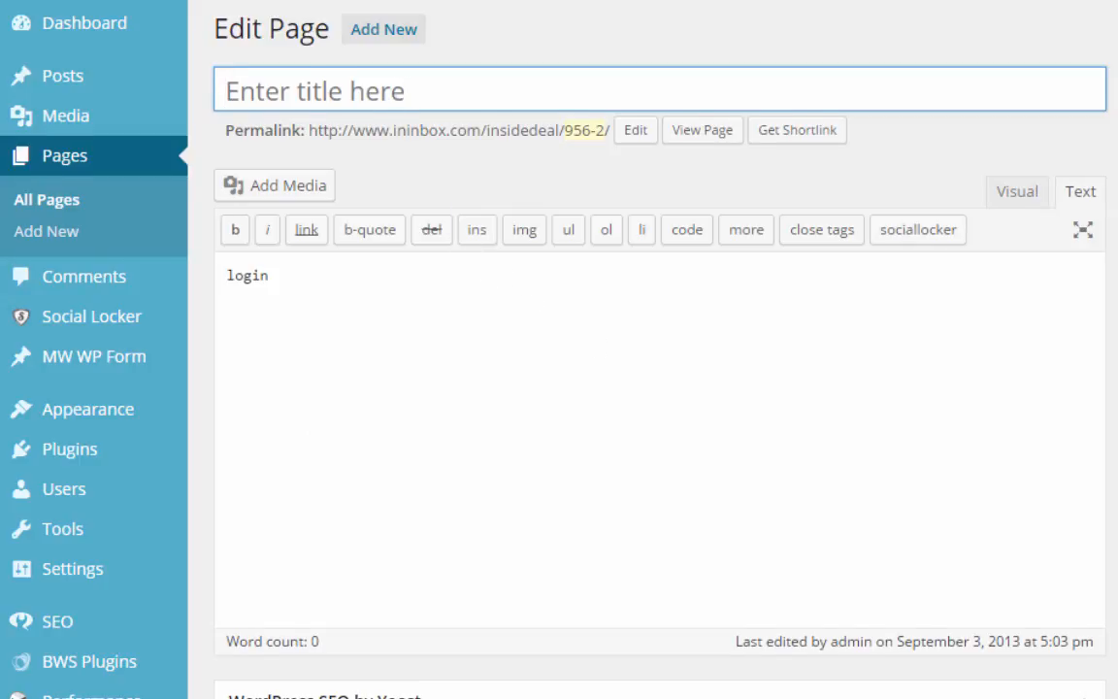
Step: Bring the WordPress SEO by Yoast box into view below the 'login' page content
{"action": "scroll", "scroll_direction": "down", "scroll_amount": 3}
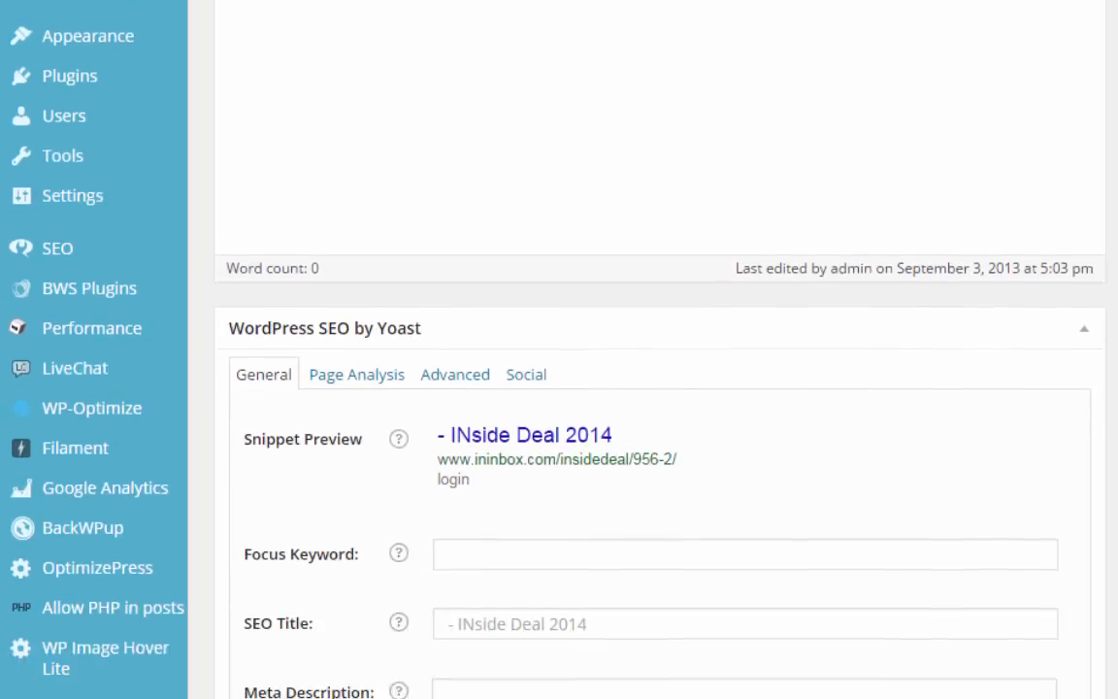
{"action": "scroll", "scroll_direction": "down", "scroll_amount": 3}
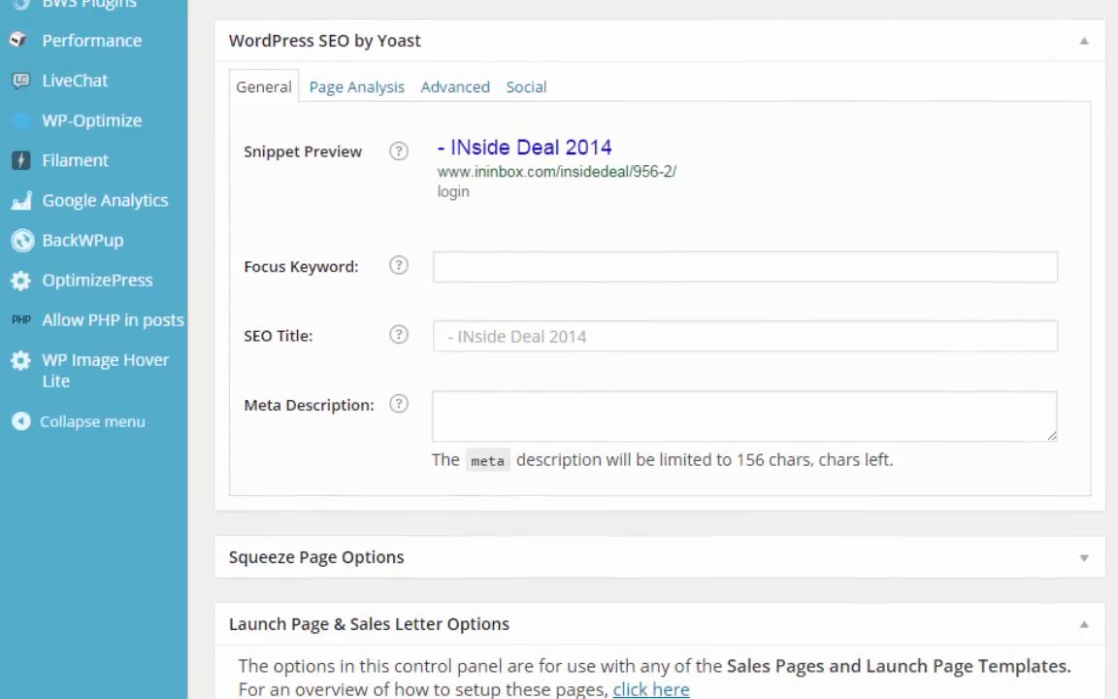
{"action": "scroll", "scroll_direction": "up", "scroll_amount": 3}
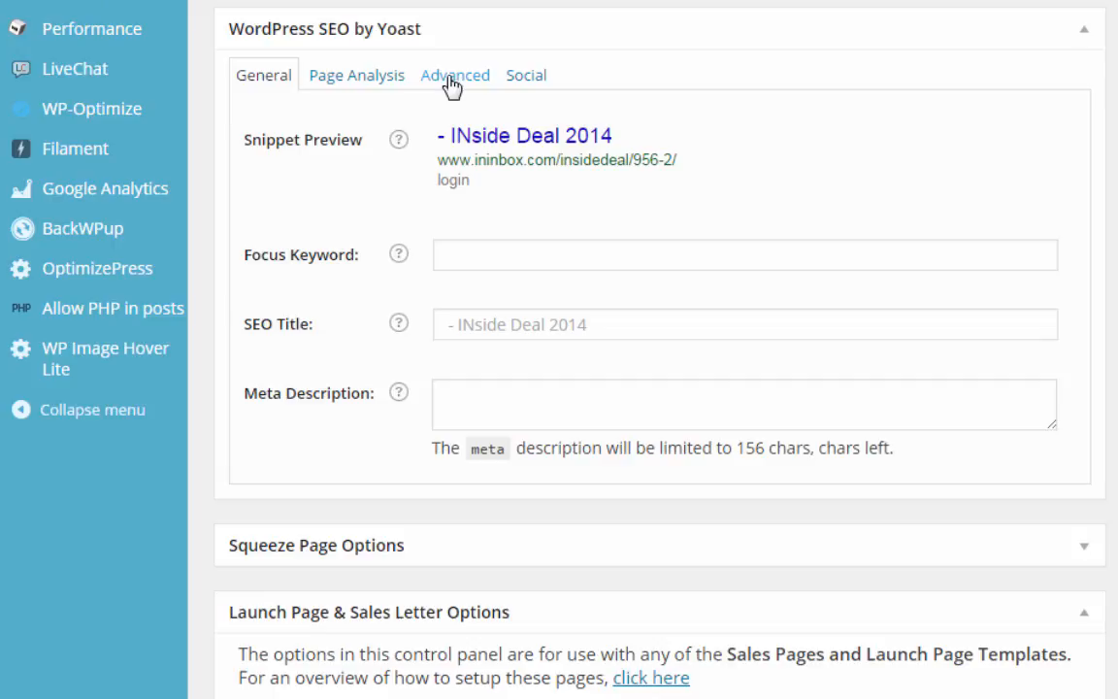
Step: Show the Advanced Yoast settings down to meta robots, sitemap, Canonical URL and 301 Redirect
{"action": "left_click", "coordinate": [454, 73]}
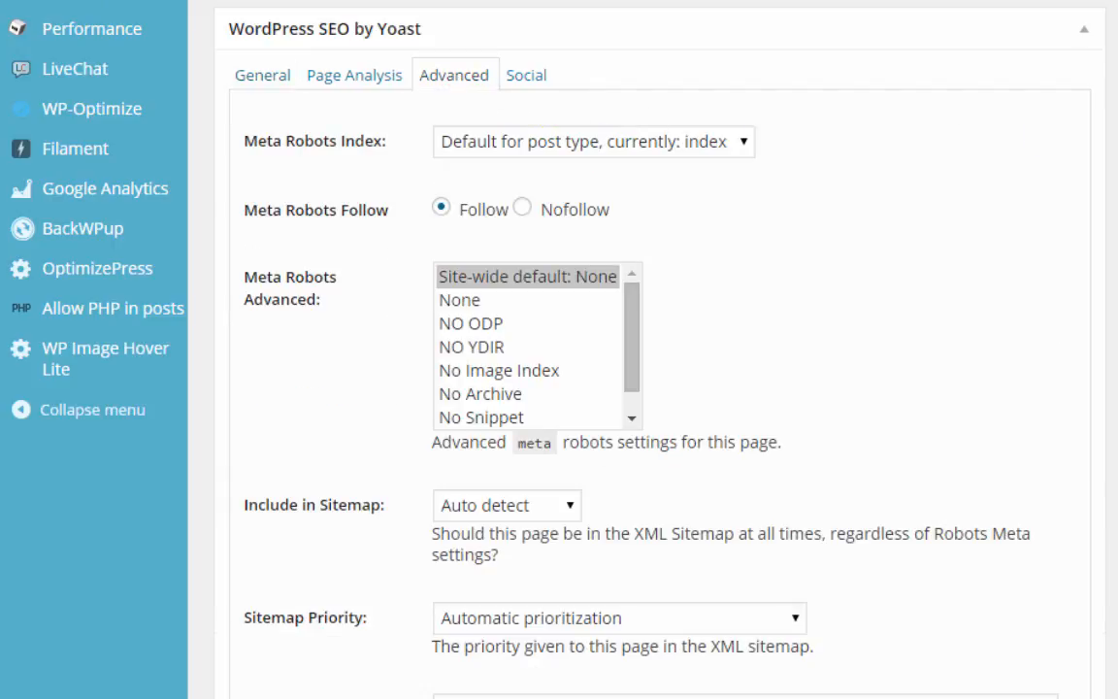
{"action": "scroll", "scroll_direction": "down", "scroll_amount": 3}
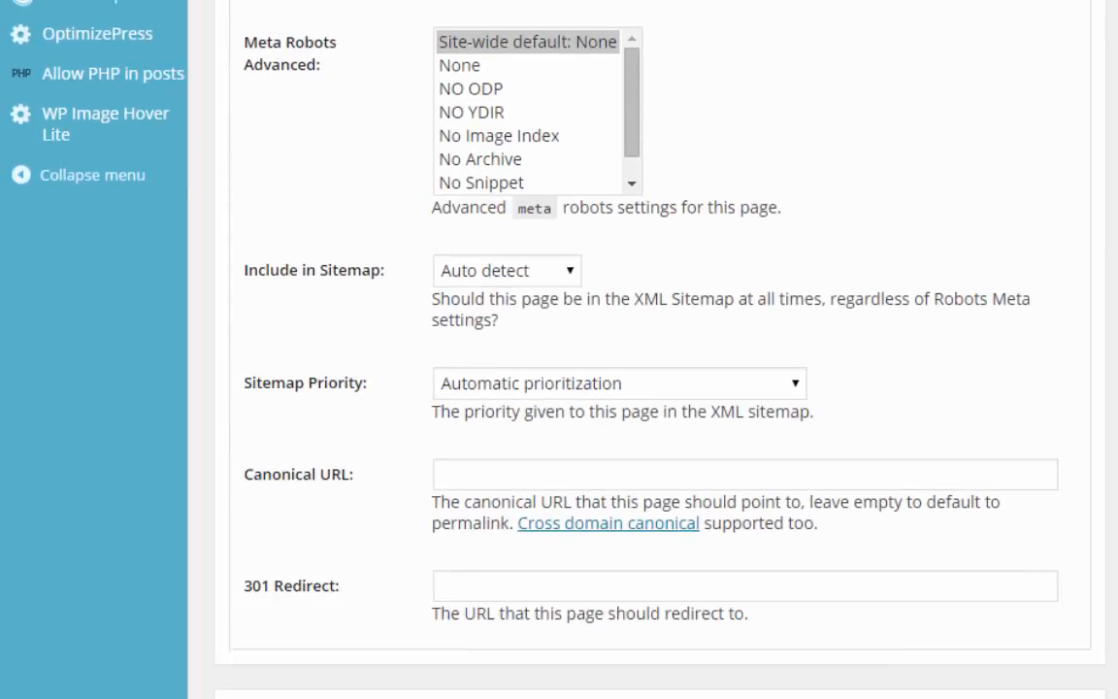
{"action": "scroll", "scroll_direction": "down", "scroll_amount": 3}
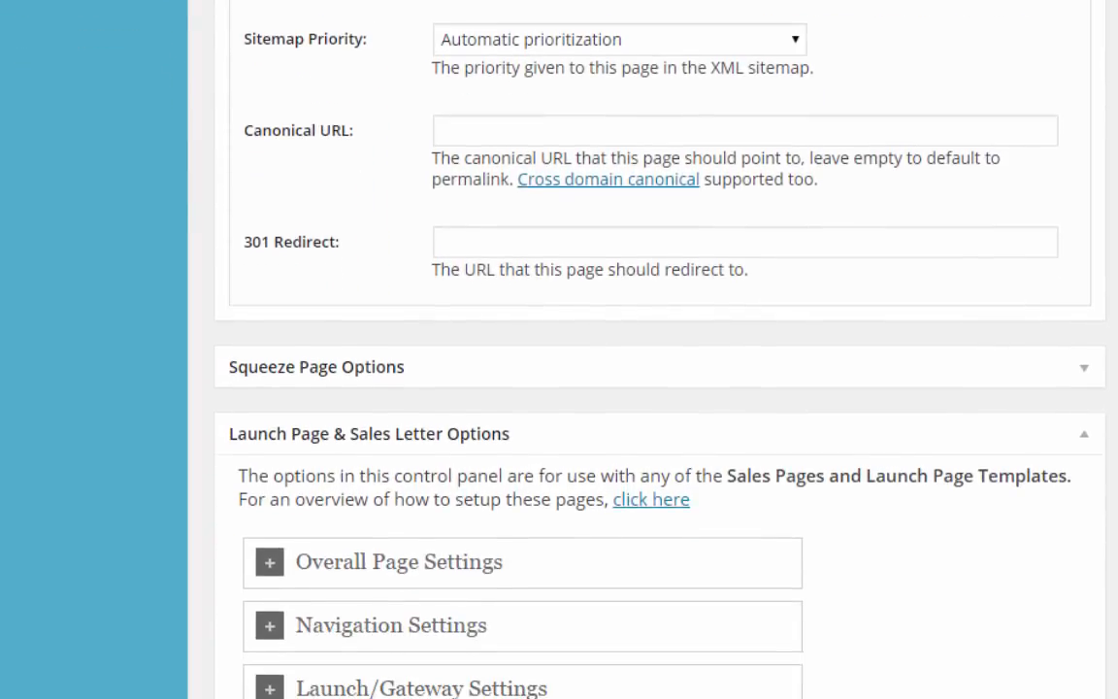
{"action": "scroll", "scroll_direction": "down", "scroll_amount": 3}
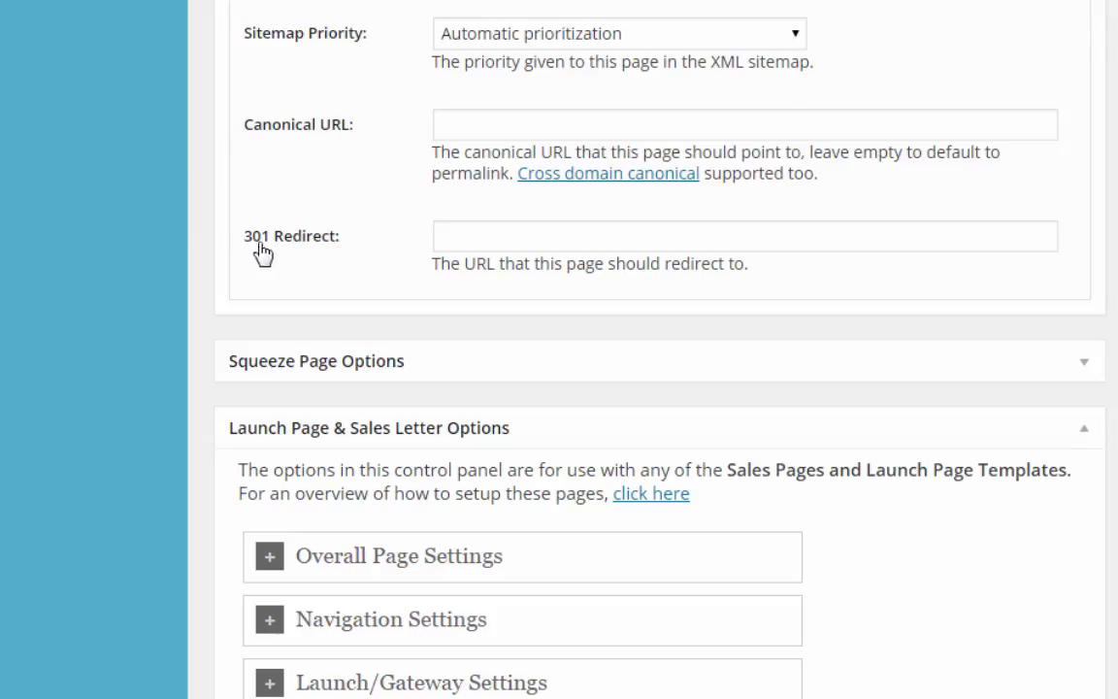
{"action": "mouse_move", "coordinate": [307, 206]}
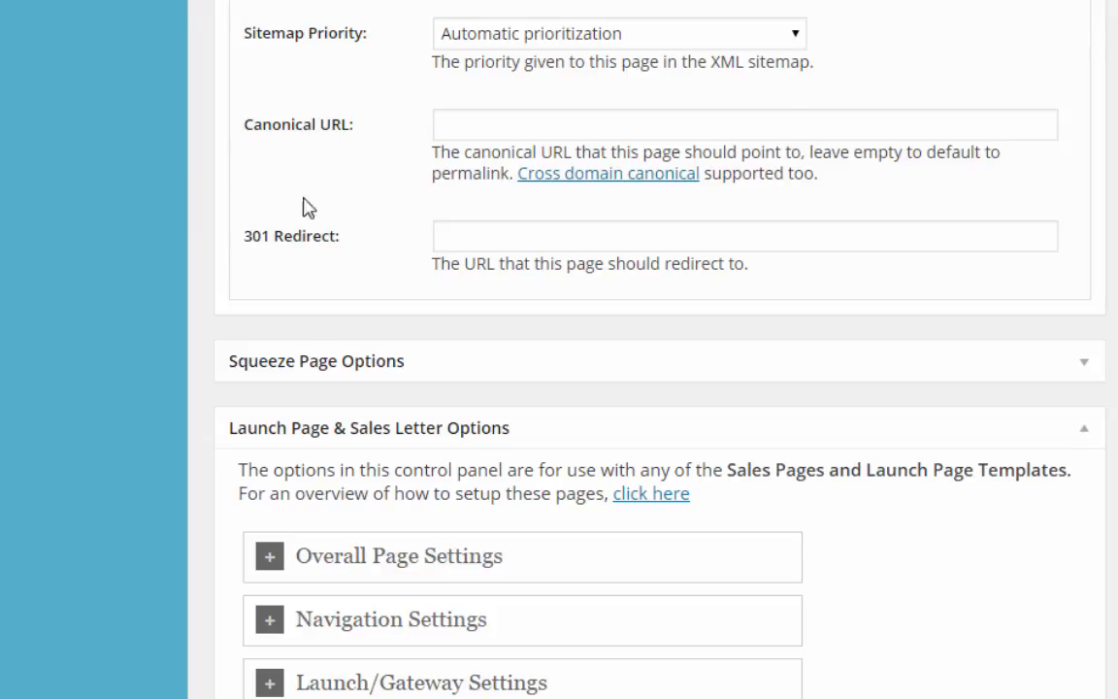
{"action": "mouse_move", "coordinate": [345, 153]}
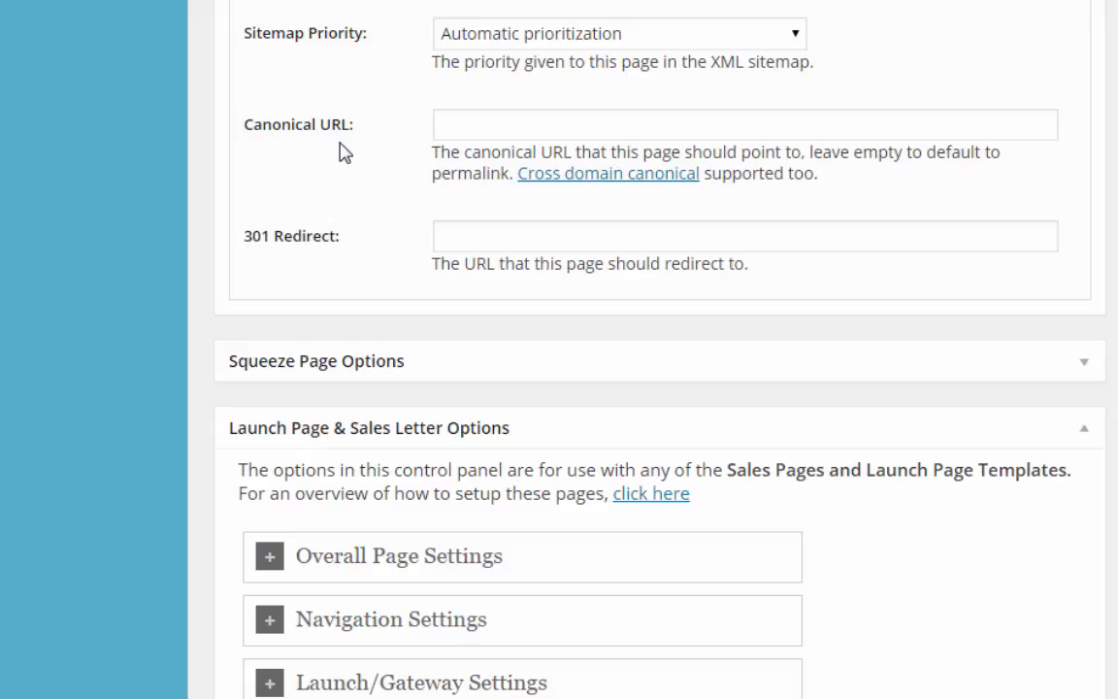
{"action": "left_click", "coordinate": [746, 124]}
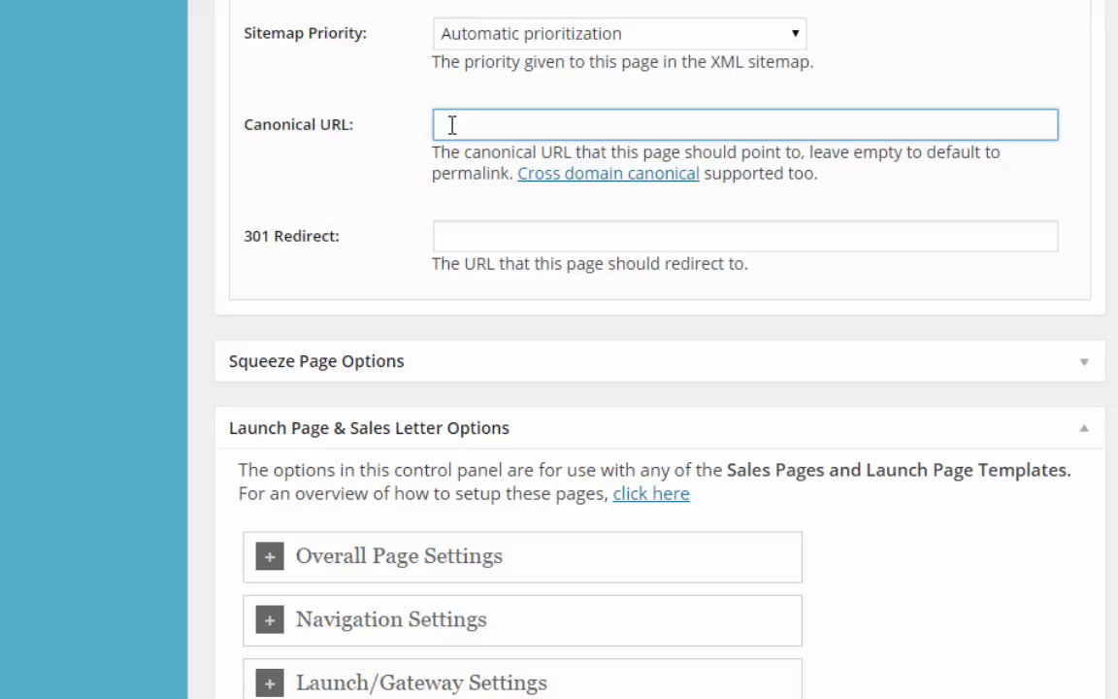
{"action": "mouse_move", "coordinate": [384, 233]}
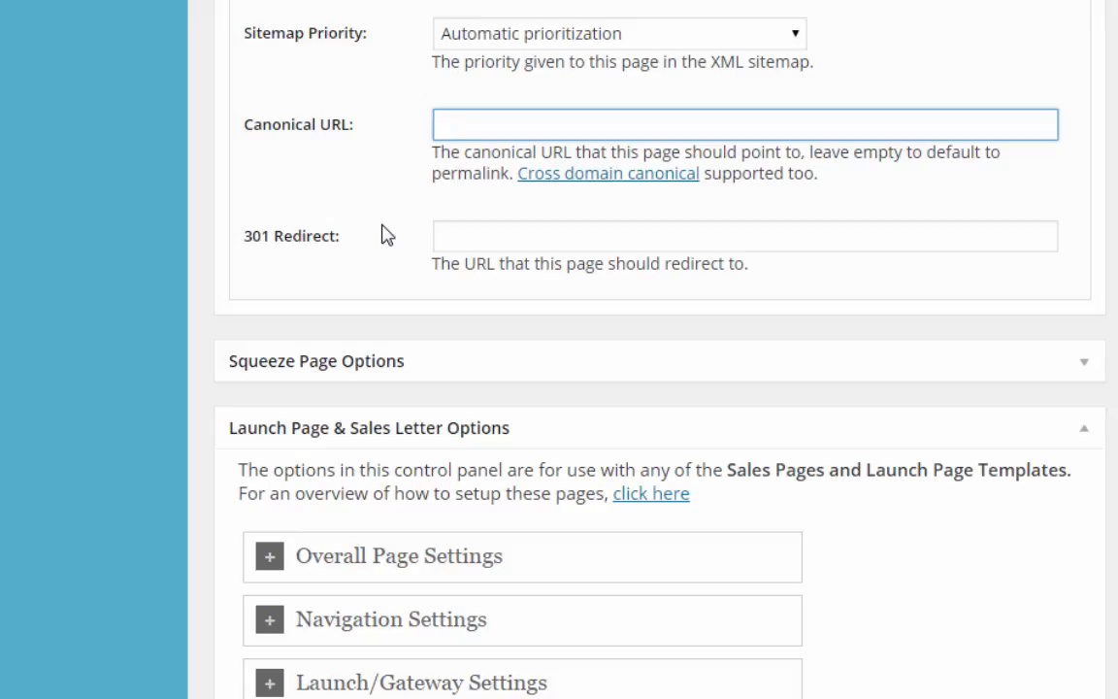
{"action": "left_click", "coordinate": [745, 125]}
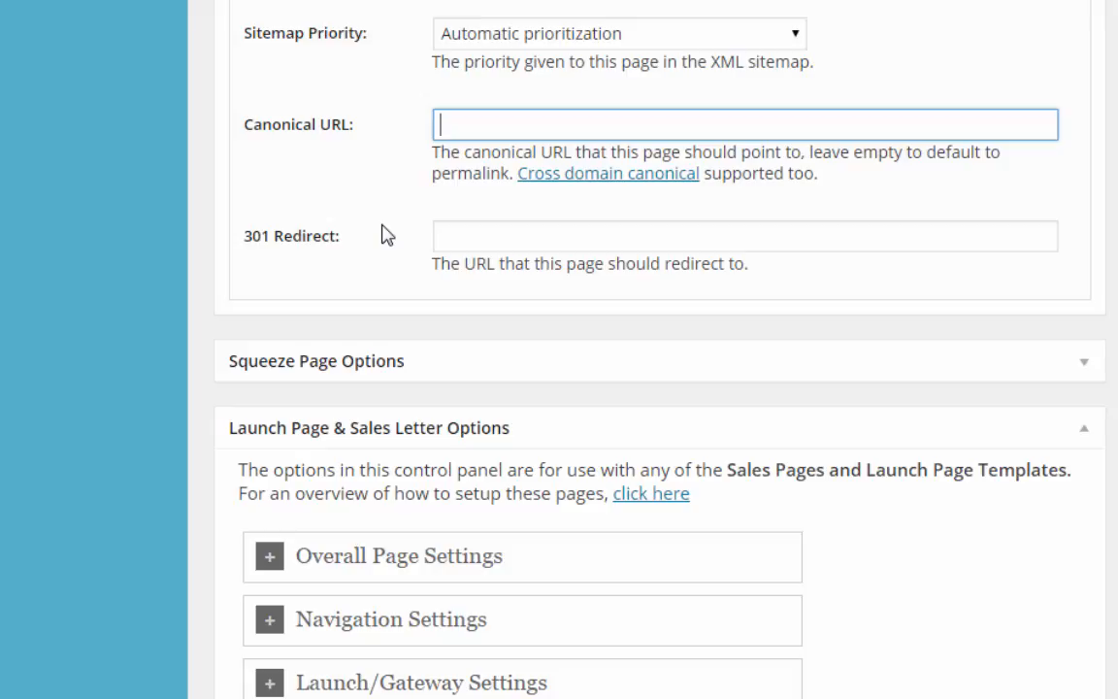
{"action": "mouse_move", "coordinate": [454, 237]}
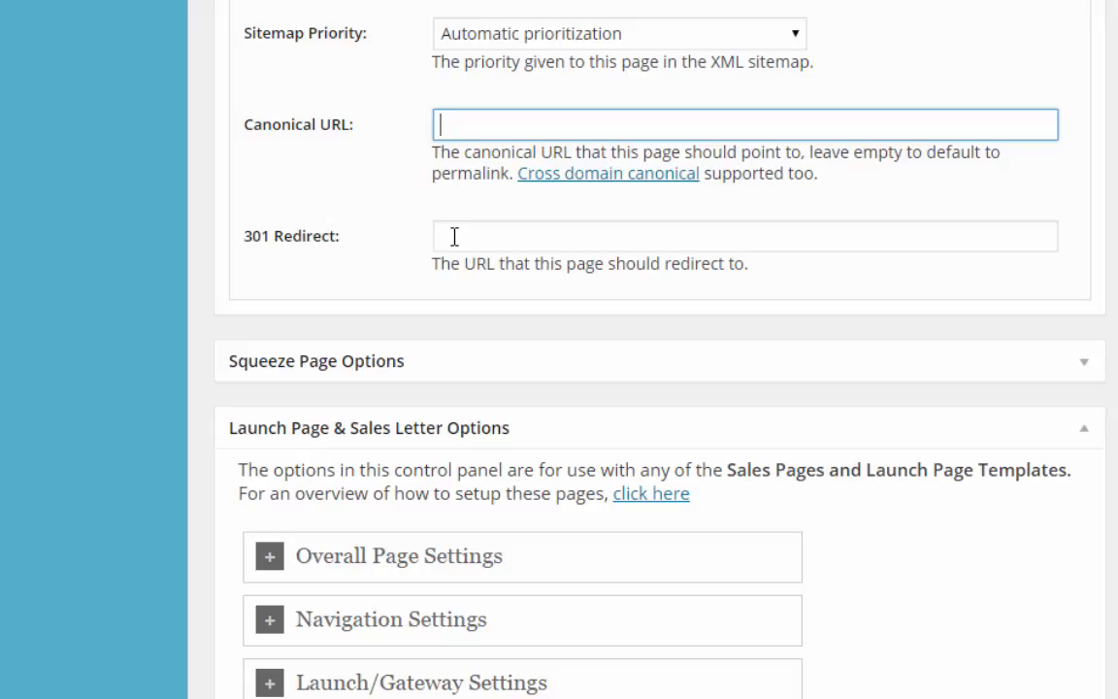
{"action": "left_click", "coordinate": [745, 237]}
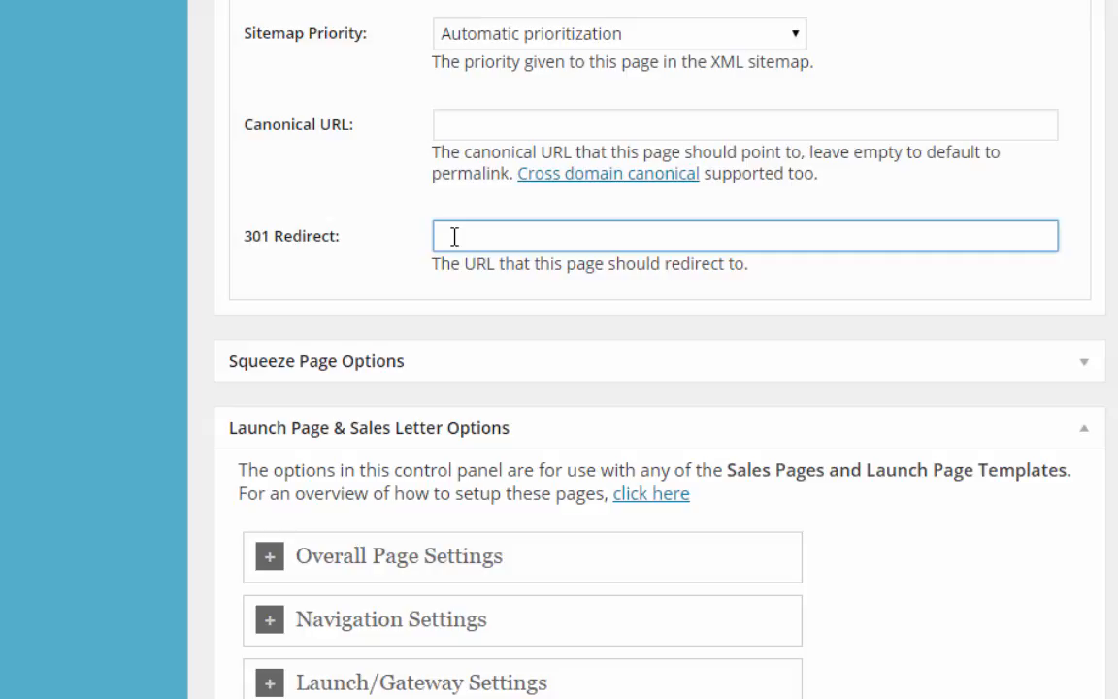